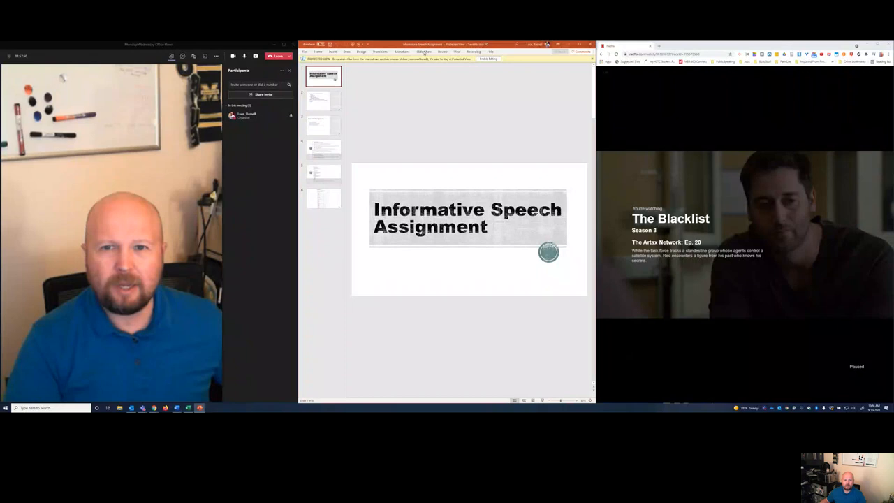
Show the Slide Show ribbon commands for the Informative Speech Assignment deck
left_click(423, 52)
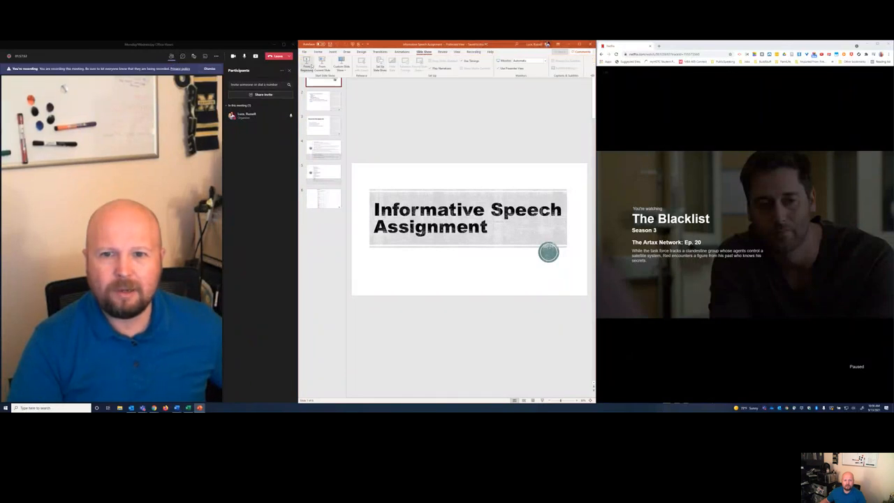